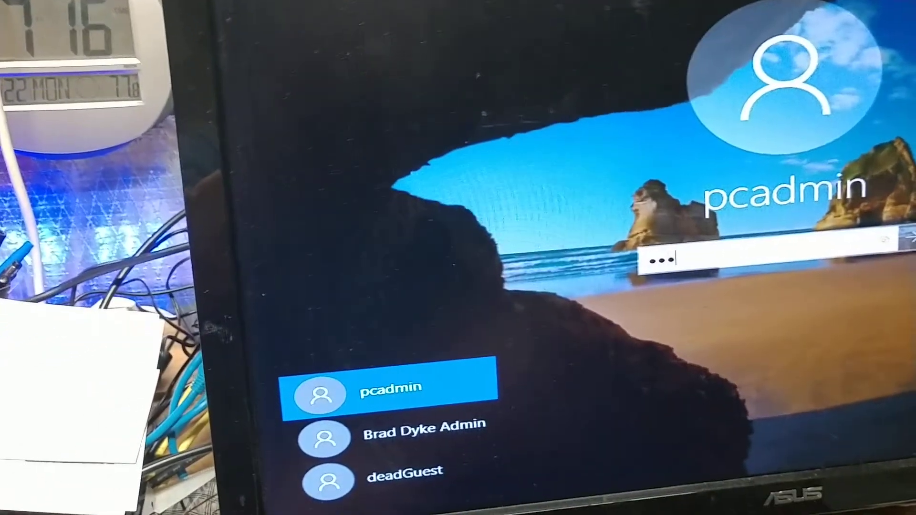
{"action": "type", "text": "password"}
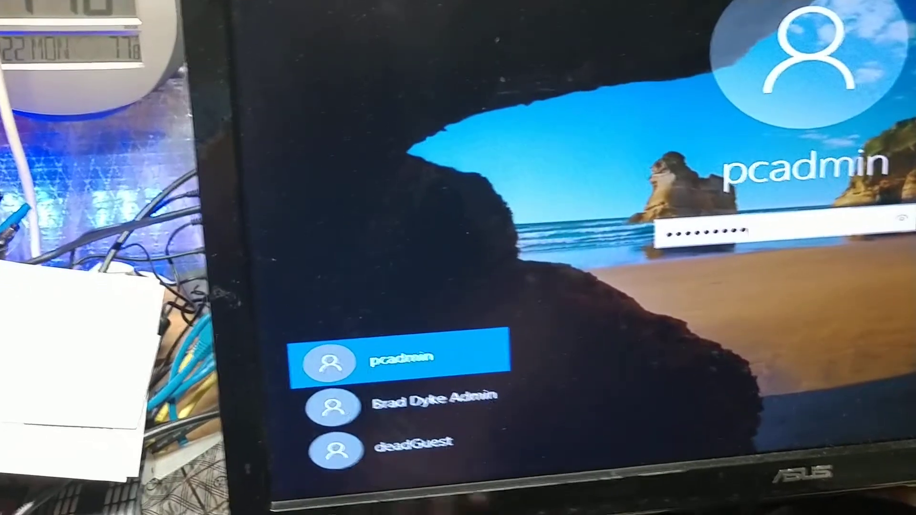